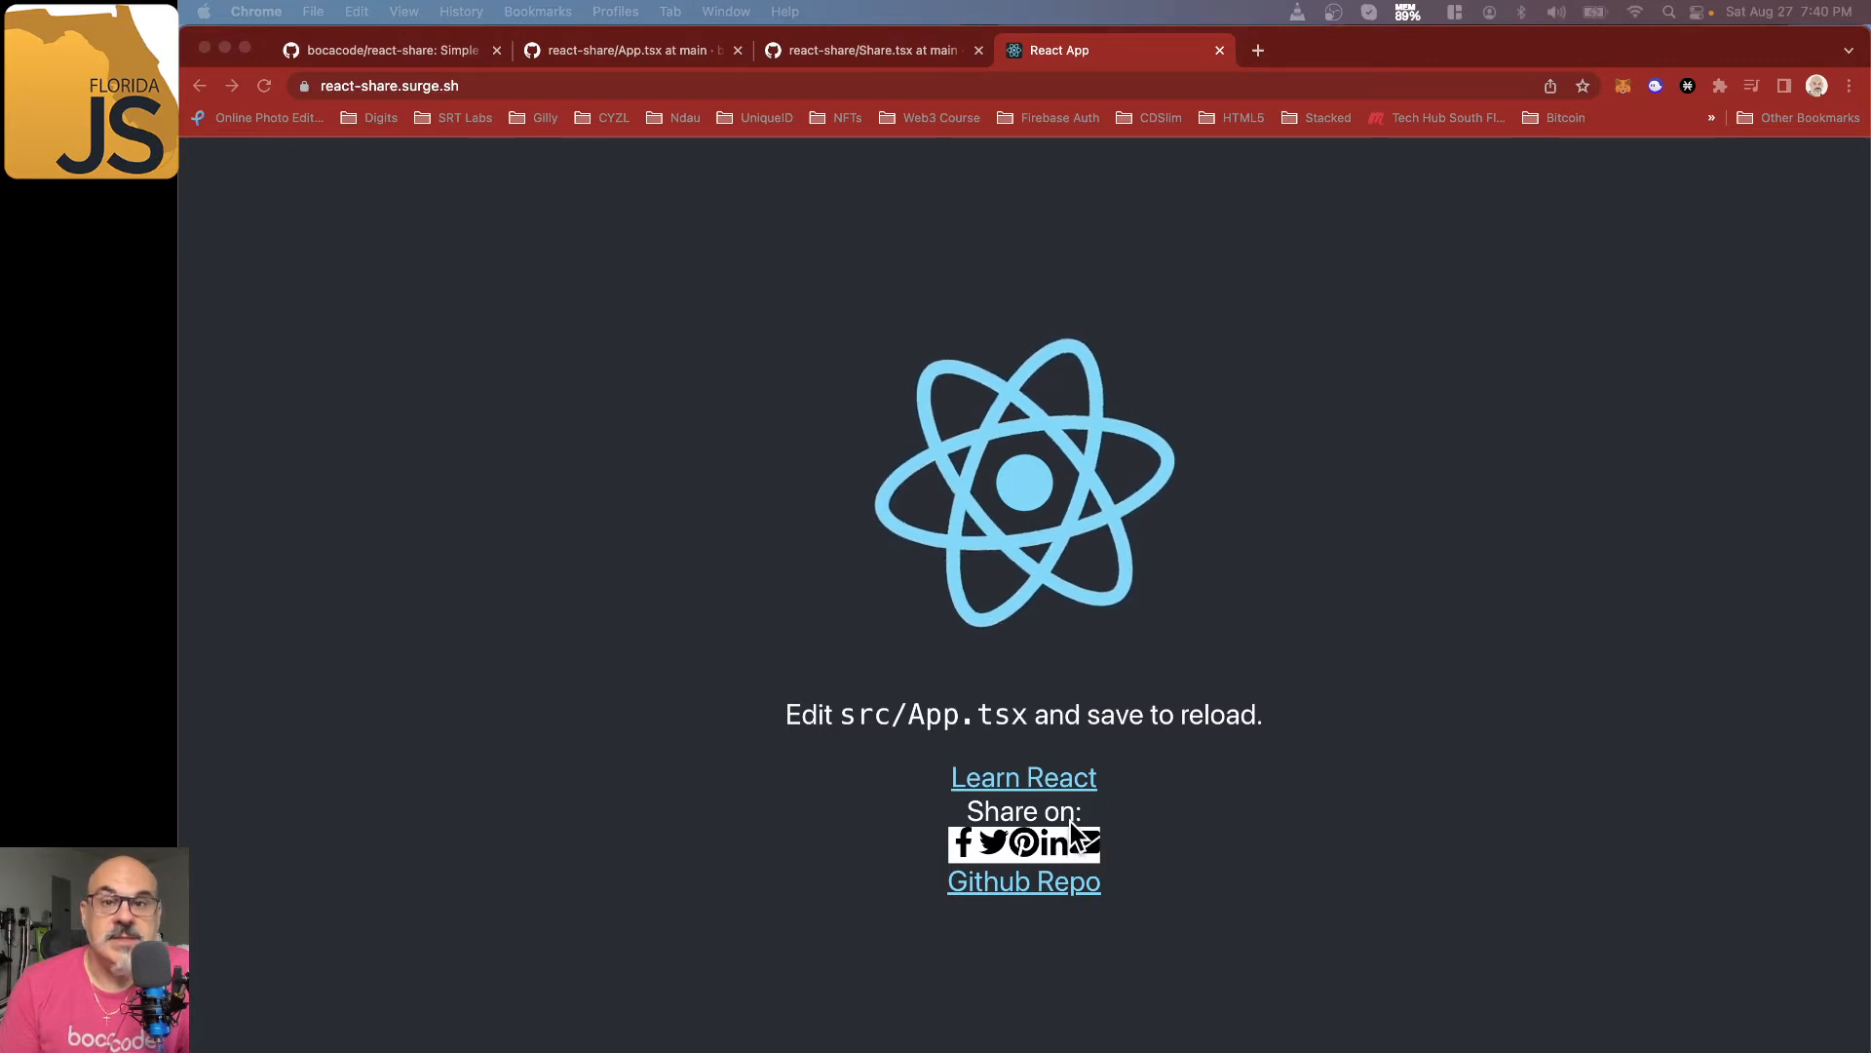
mouse_move(770, 495)
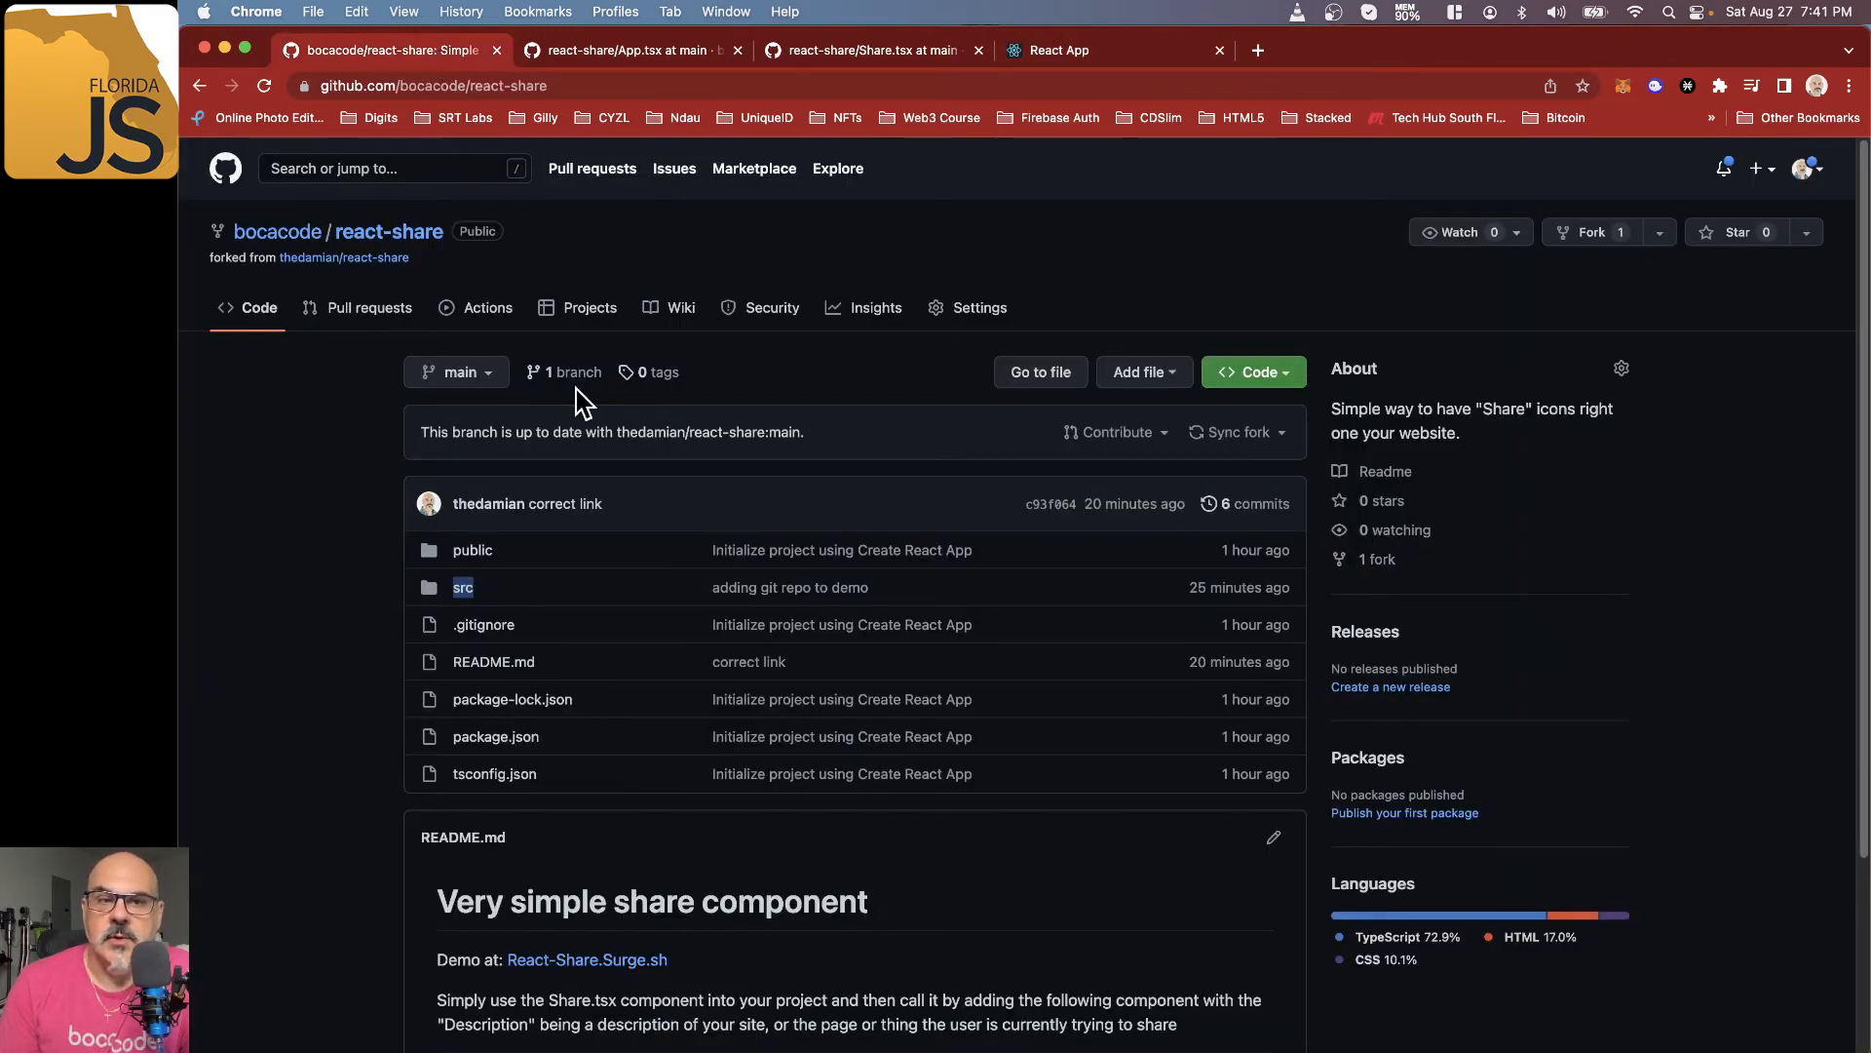
scroll("down", 3)
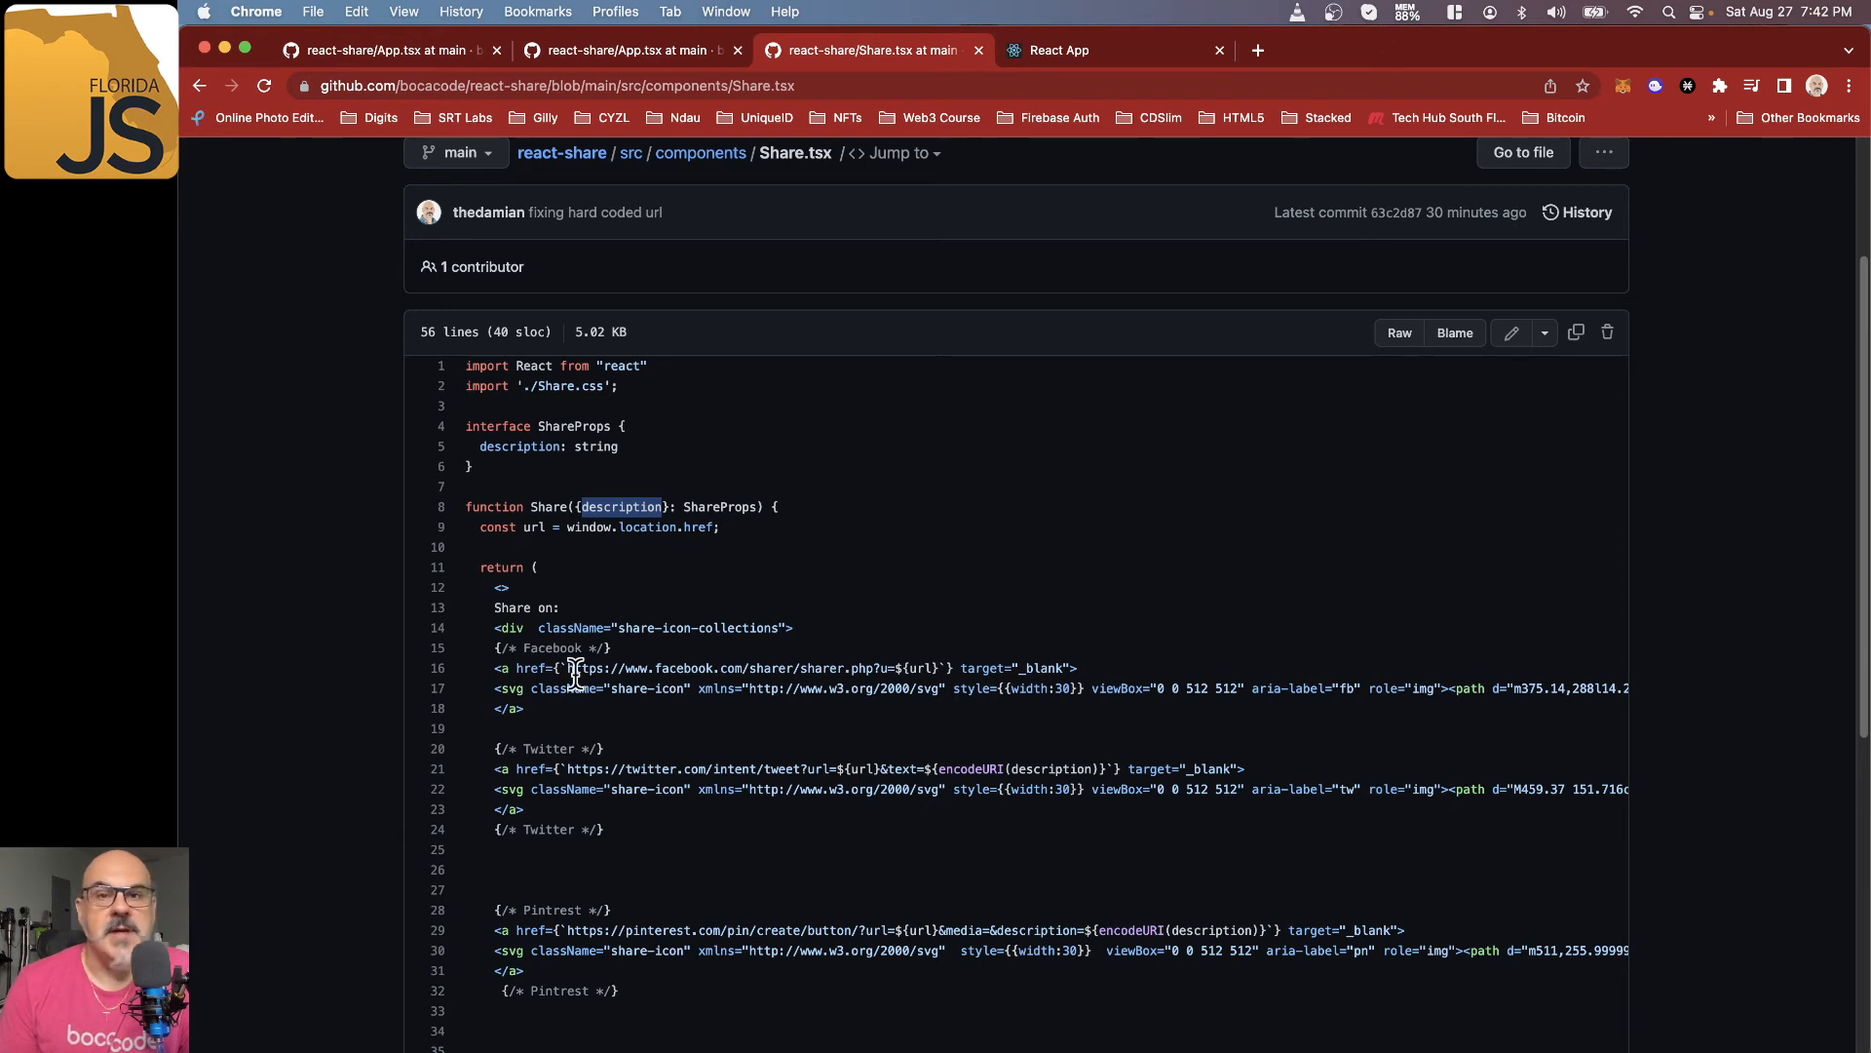
mouse_move(764, 561)
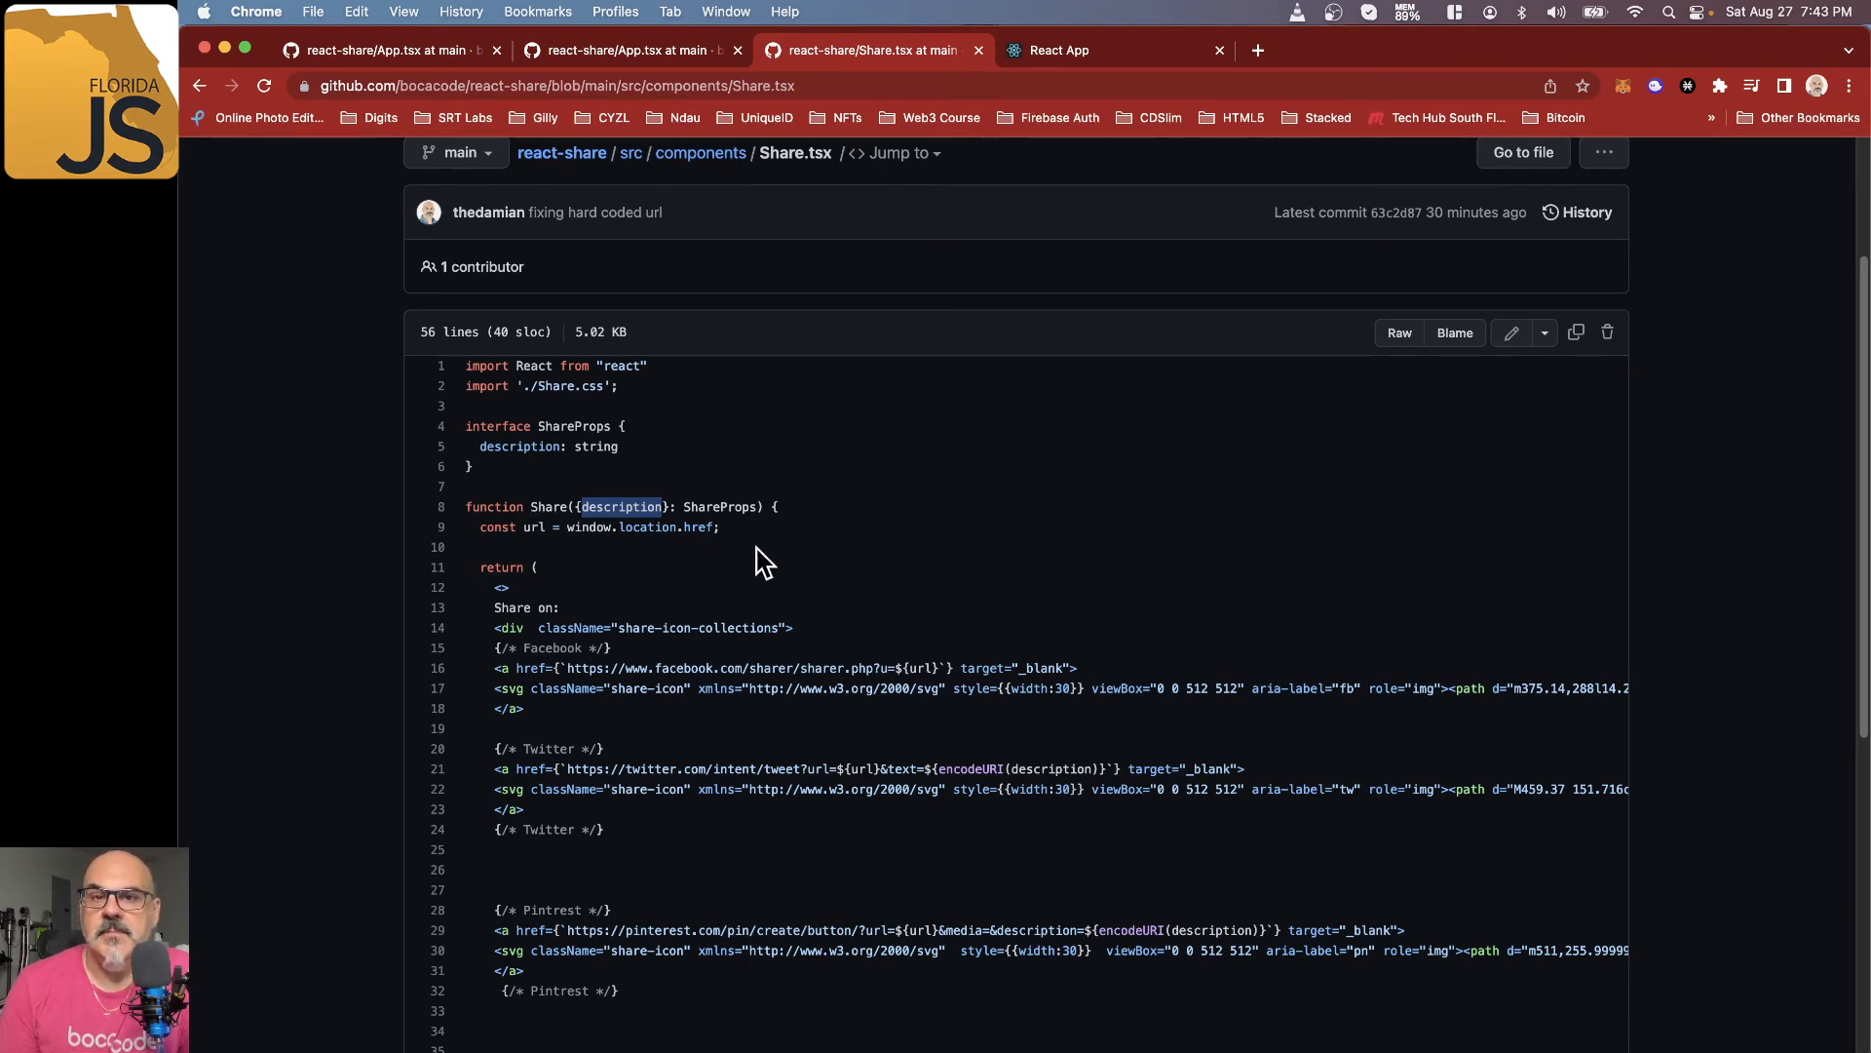
mouse_move(760, 543)
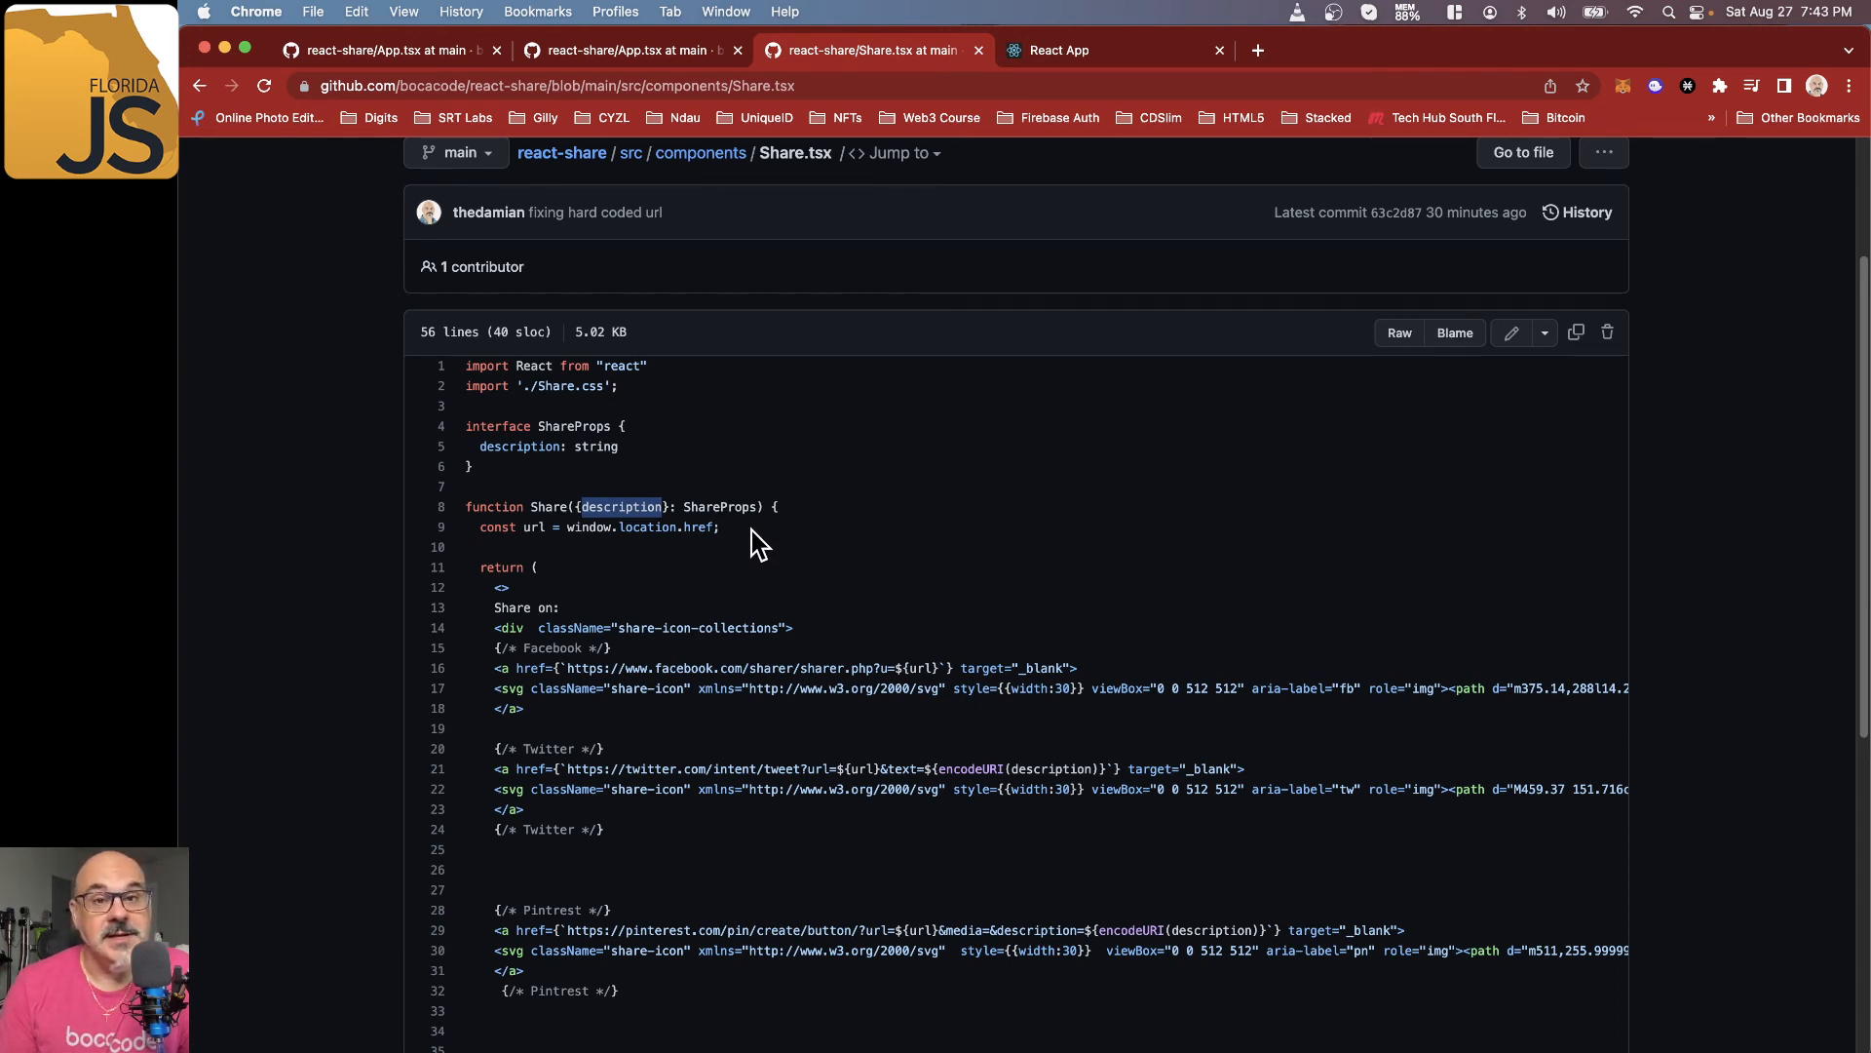